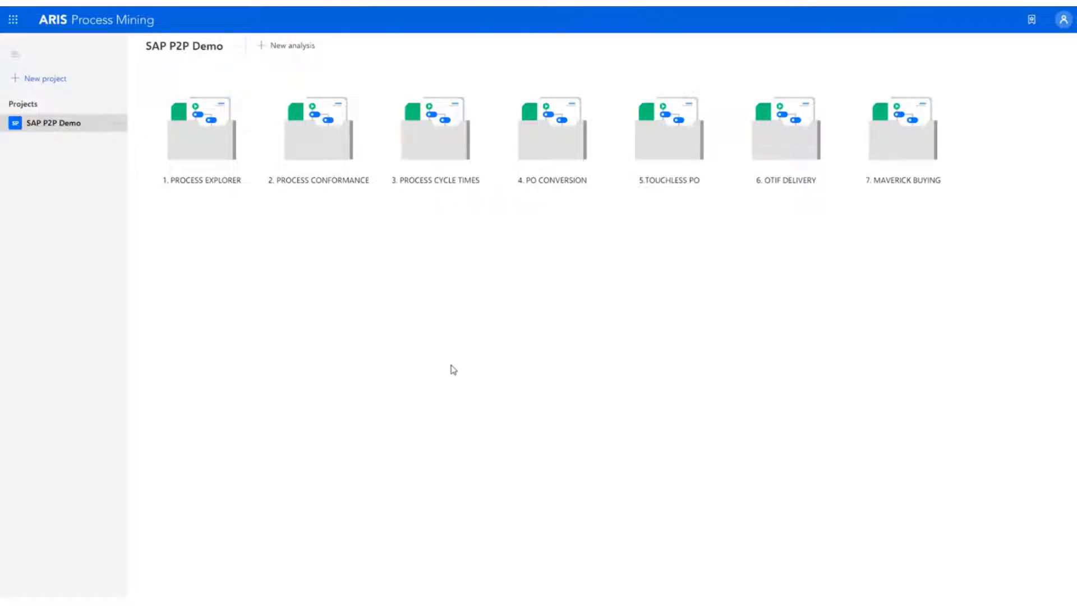
Navigate via Administration to System integration and view the SAP Connection's access data
click(12, 19)
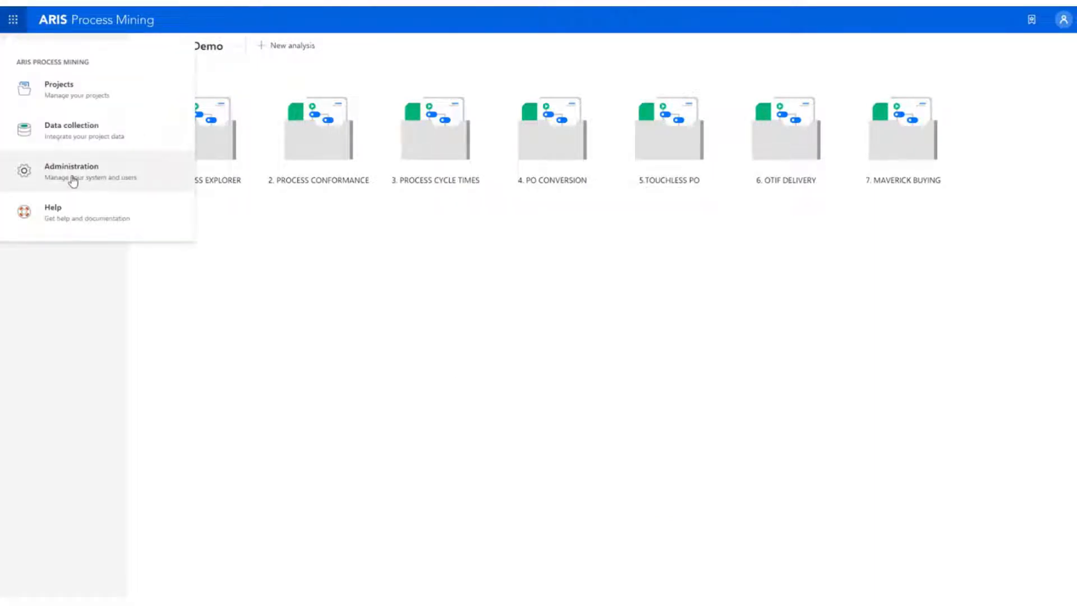
click(70, 170)
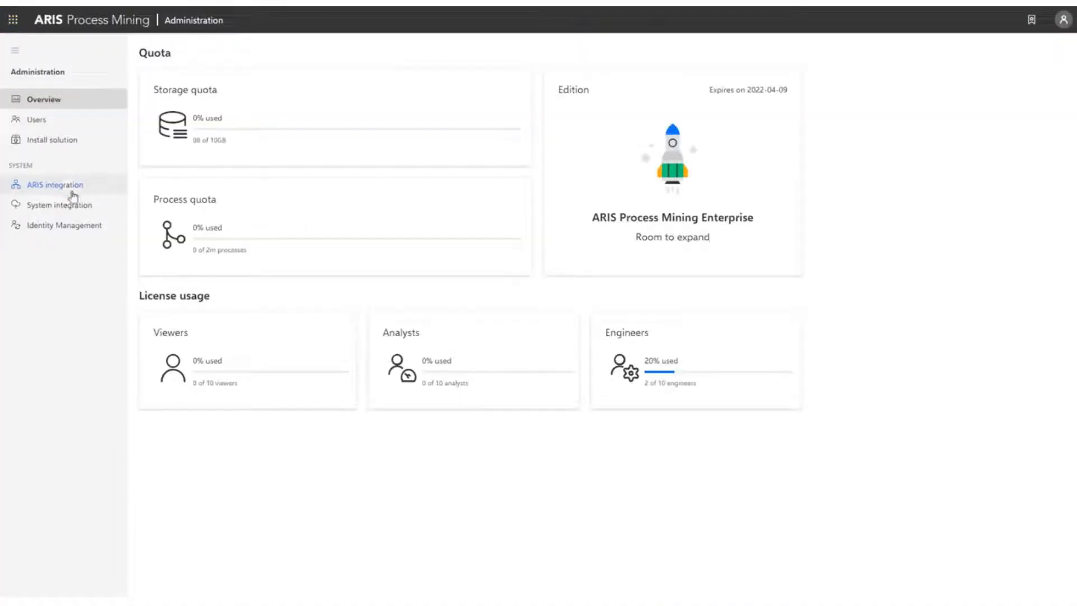
click(61, 204)
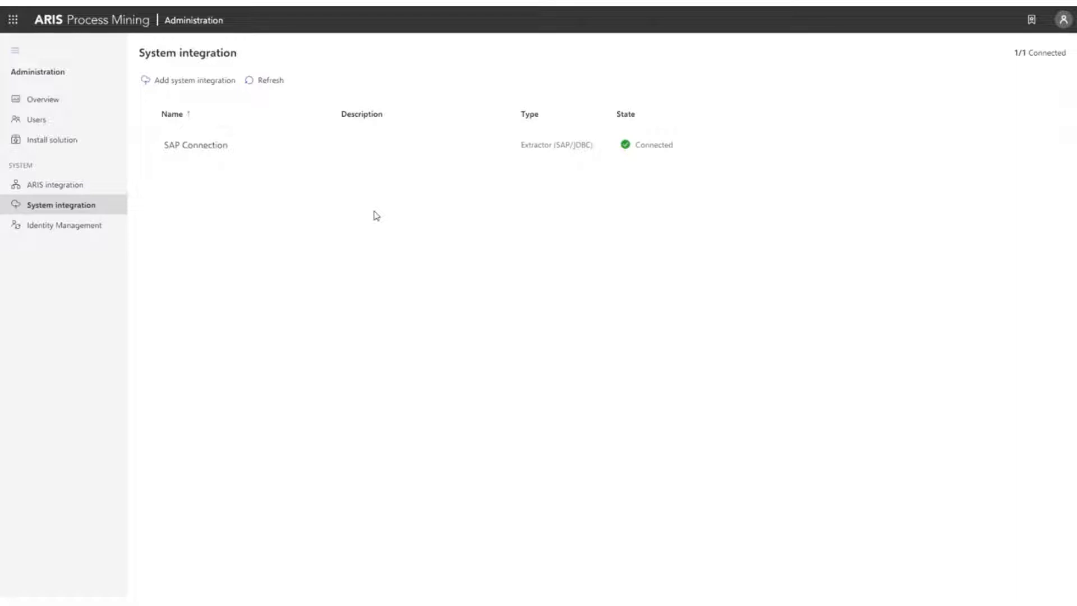
mouse_move(382, 217)
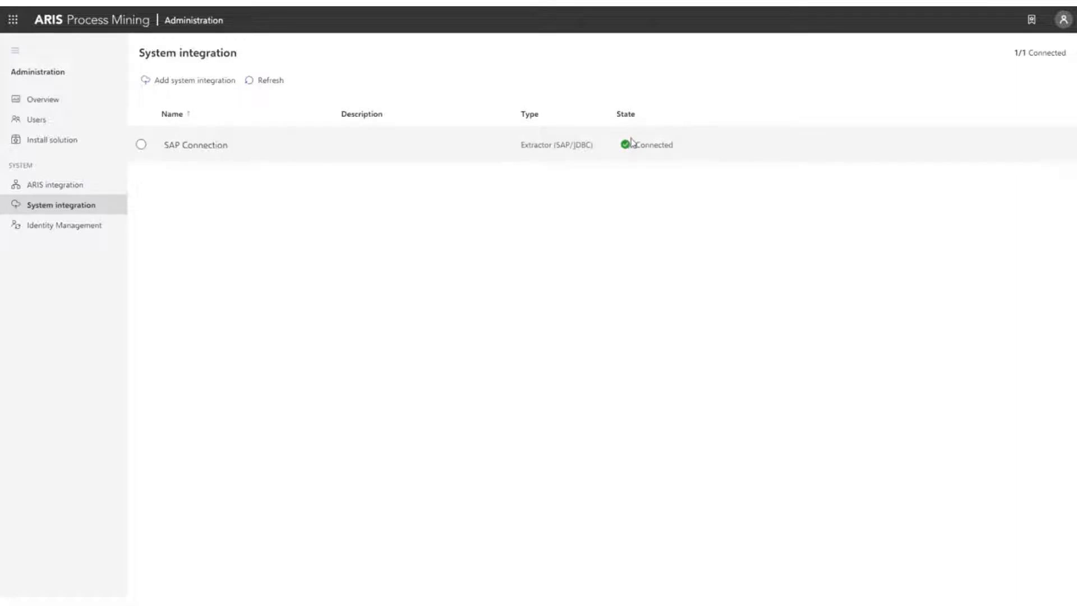
mouse_move(578, 193)
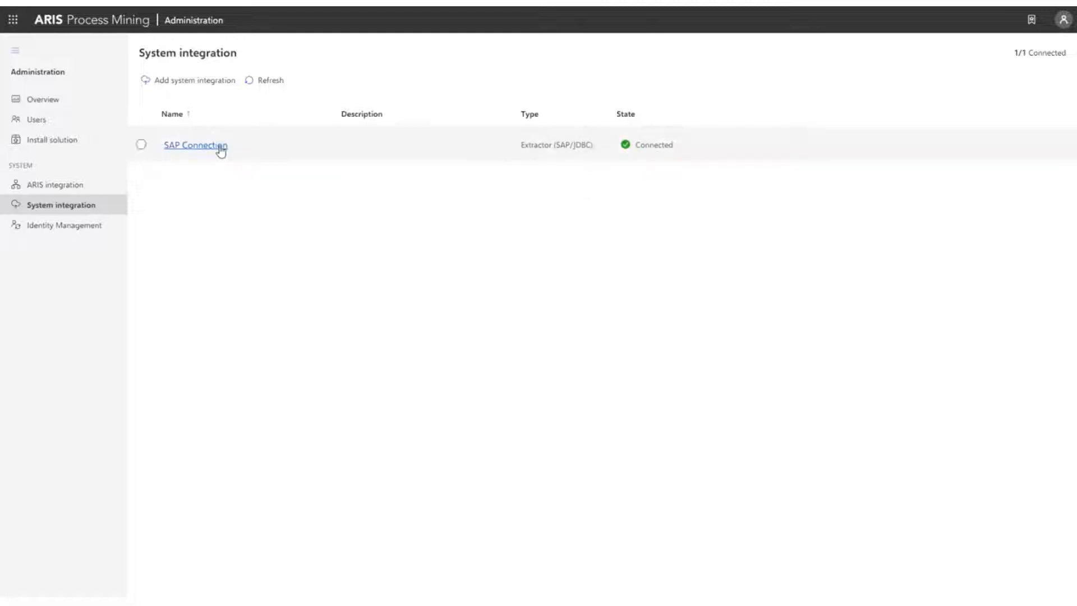
click(195, 145)
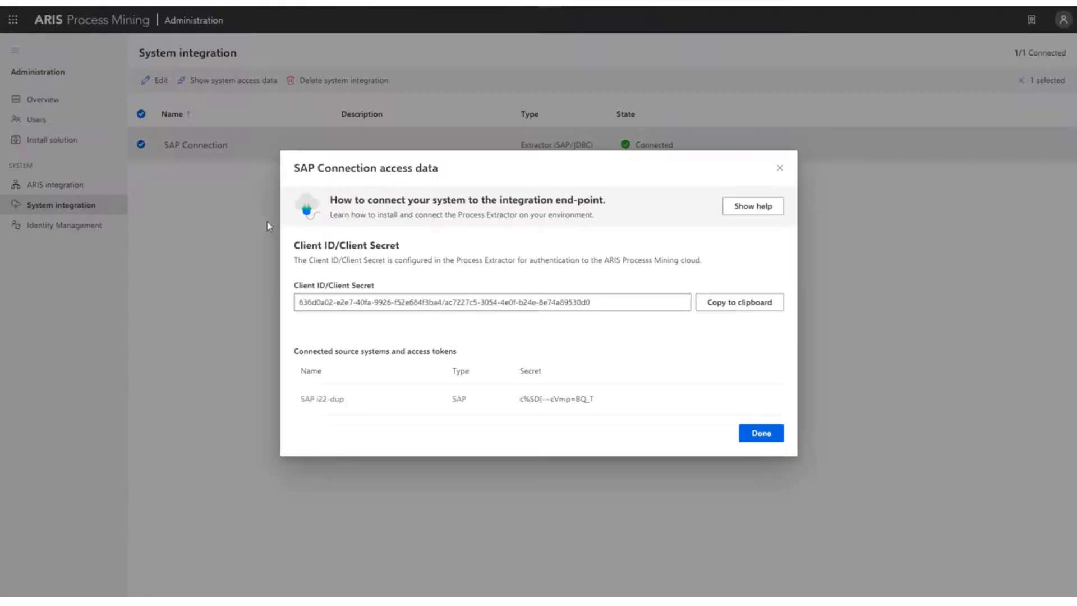
mouse_move(337, 355)
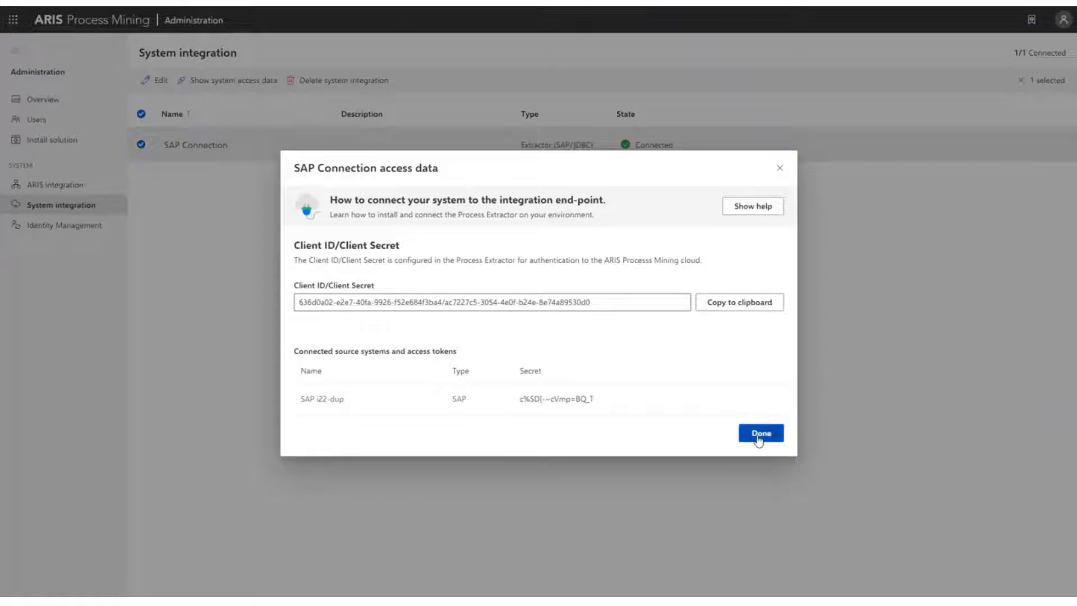
click(761, 433)
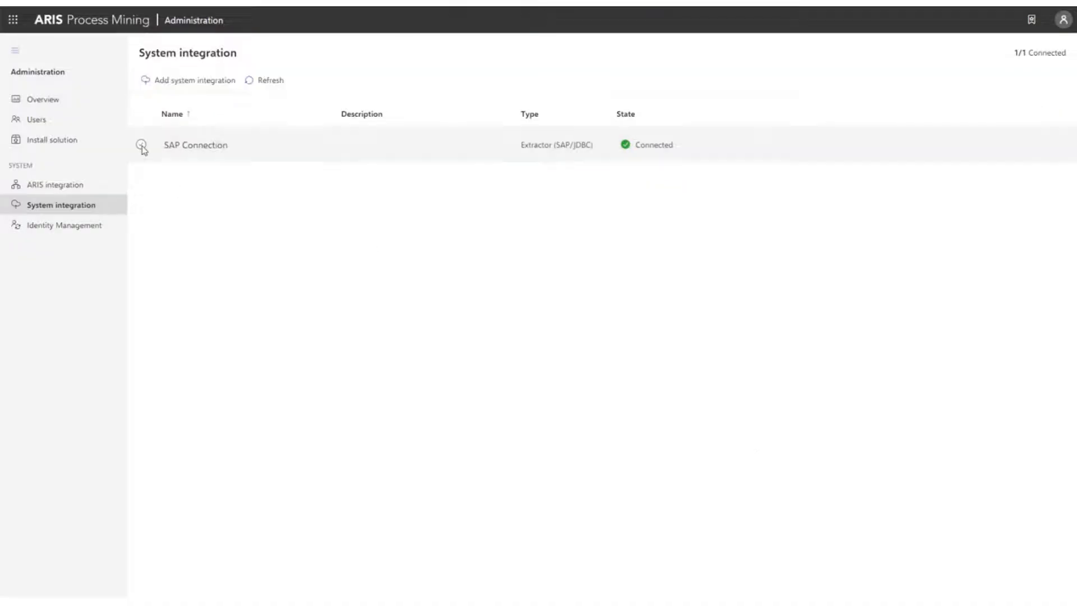
Go to Data collection and start a new data set named 'SAP Co...'
click(12, 19)
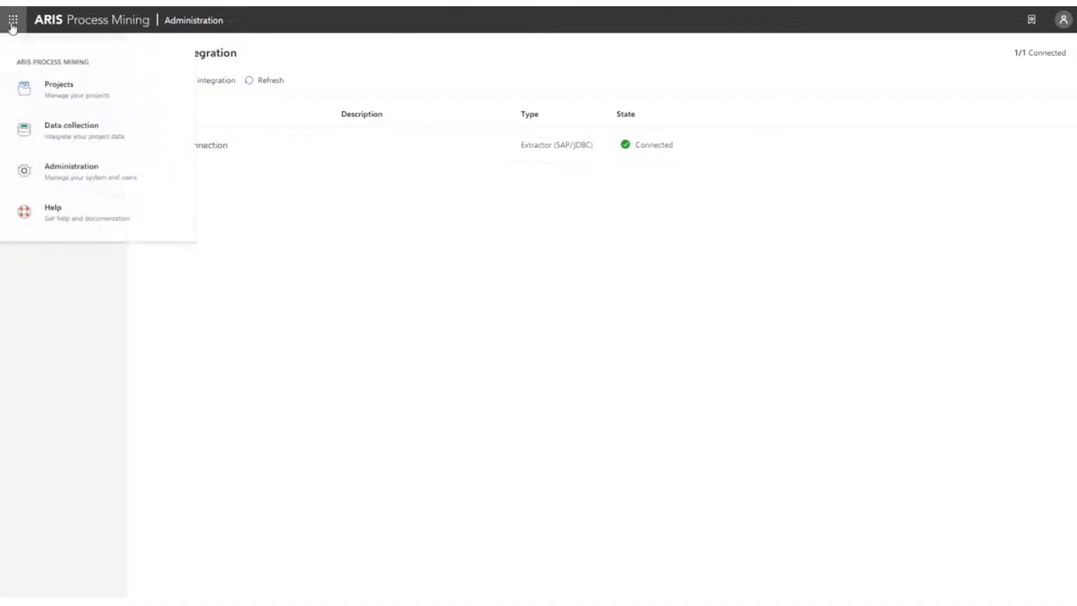
click(71, 130)
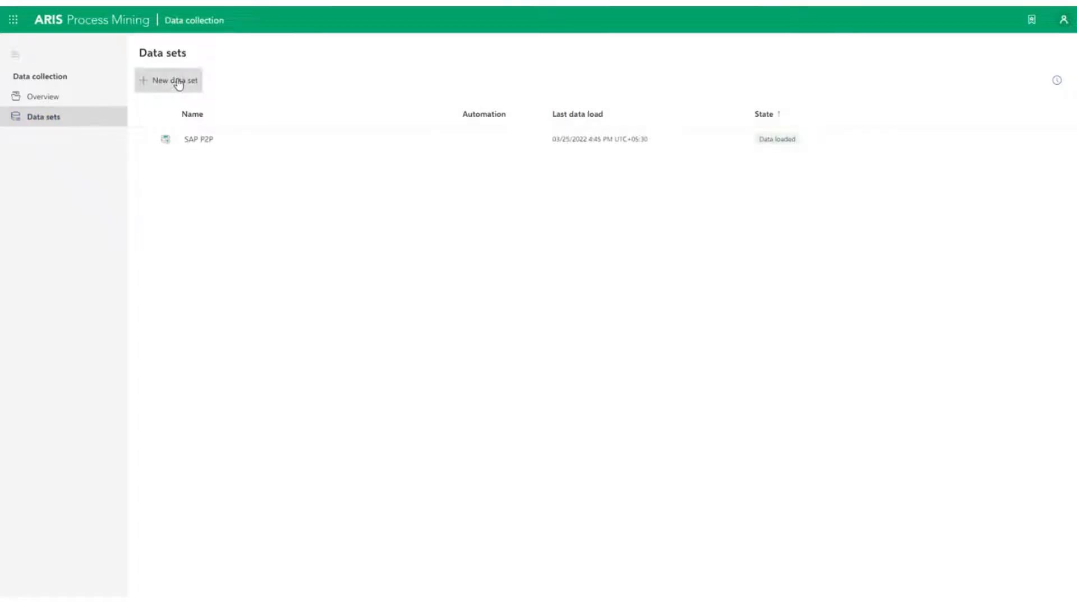
click(168, 81)
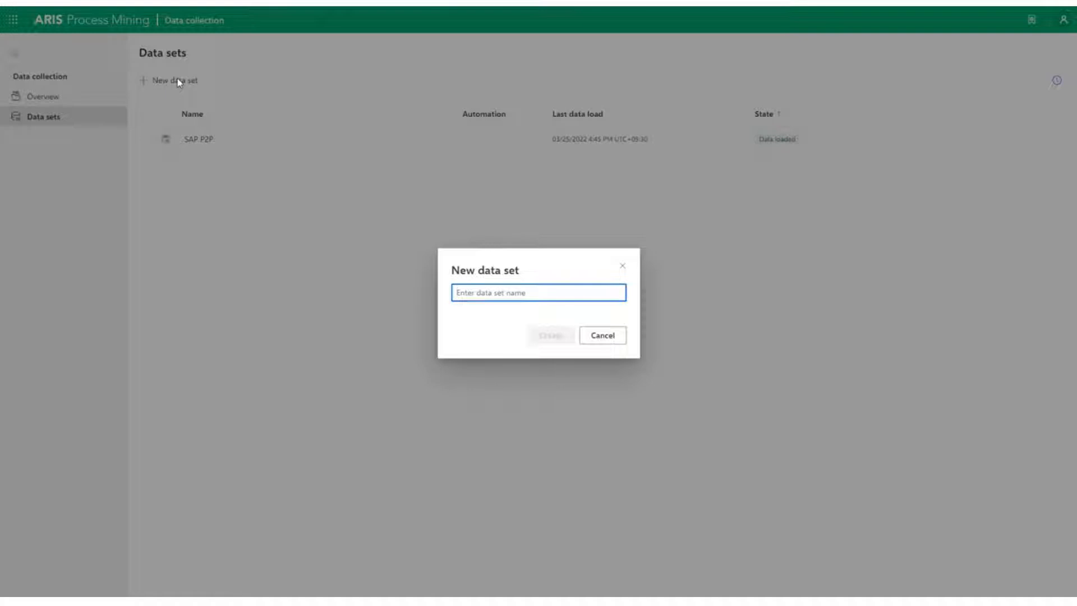
text(SAP Co)
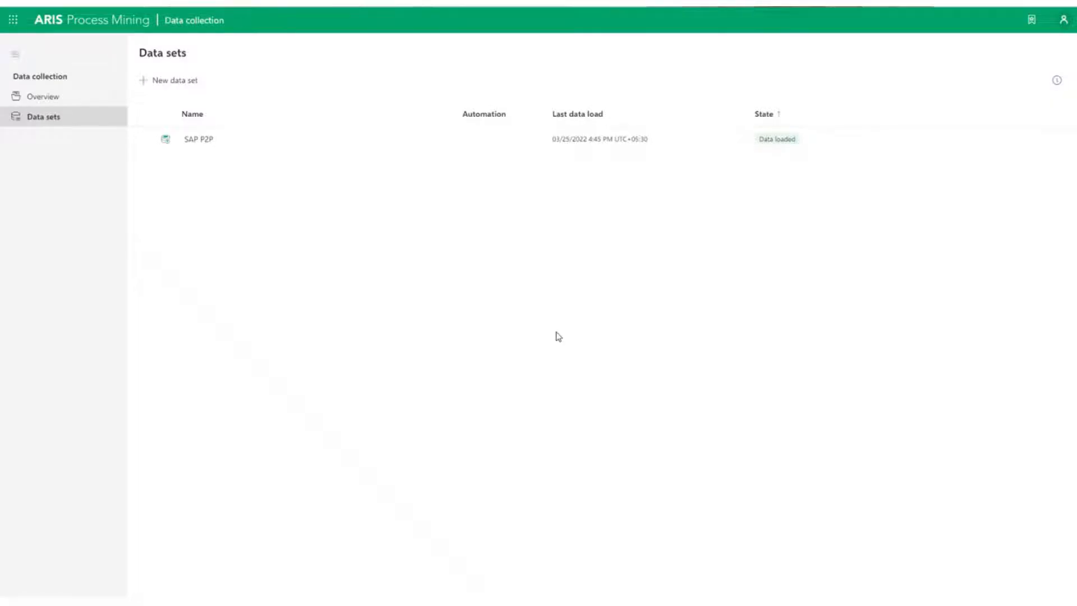
Add the 'SAP Extraction' connection with a Living Process license and source system SAP i22-dup
click(198, 139)
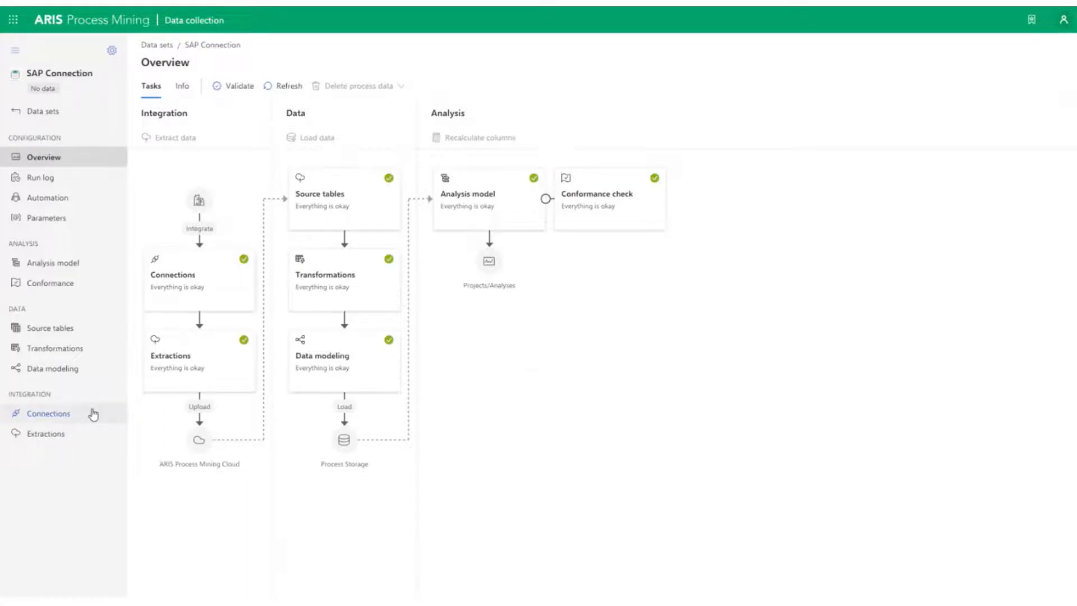
click(48, 413)
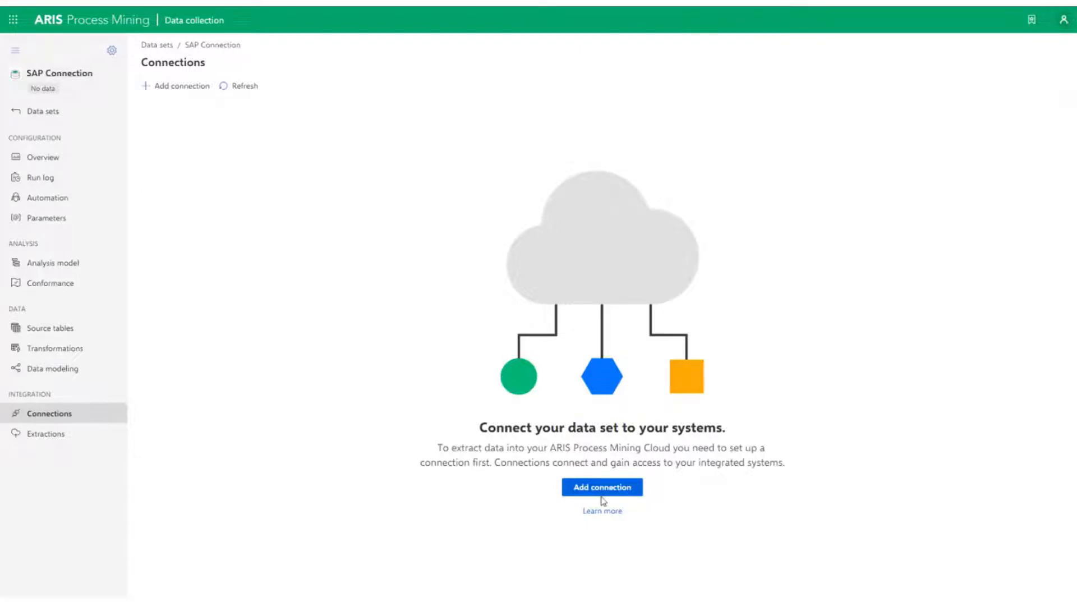
click(601, 487)
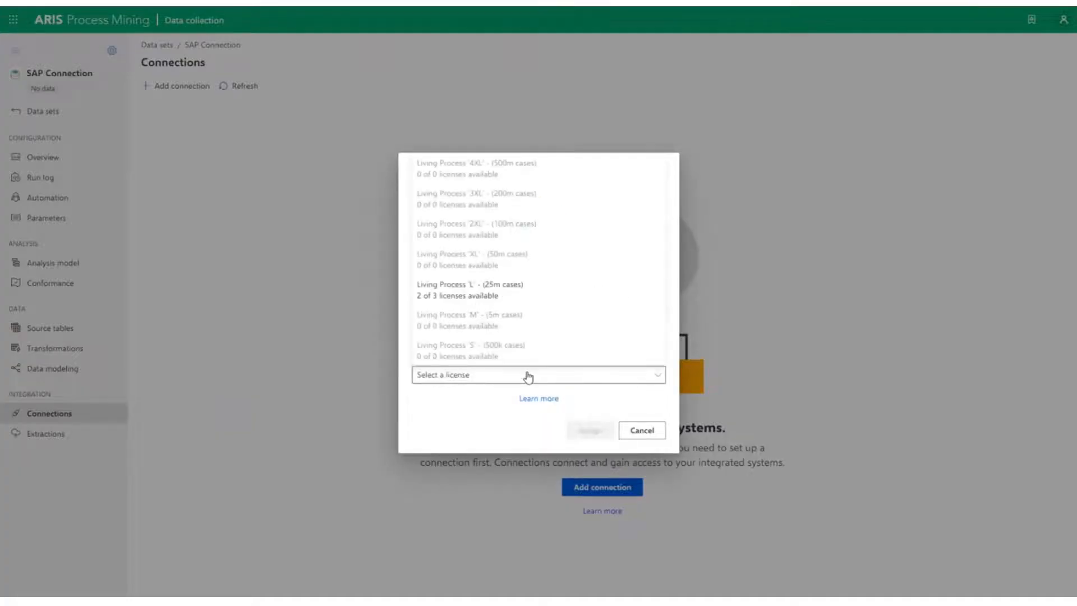
click(469, 284)
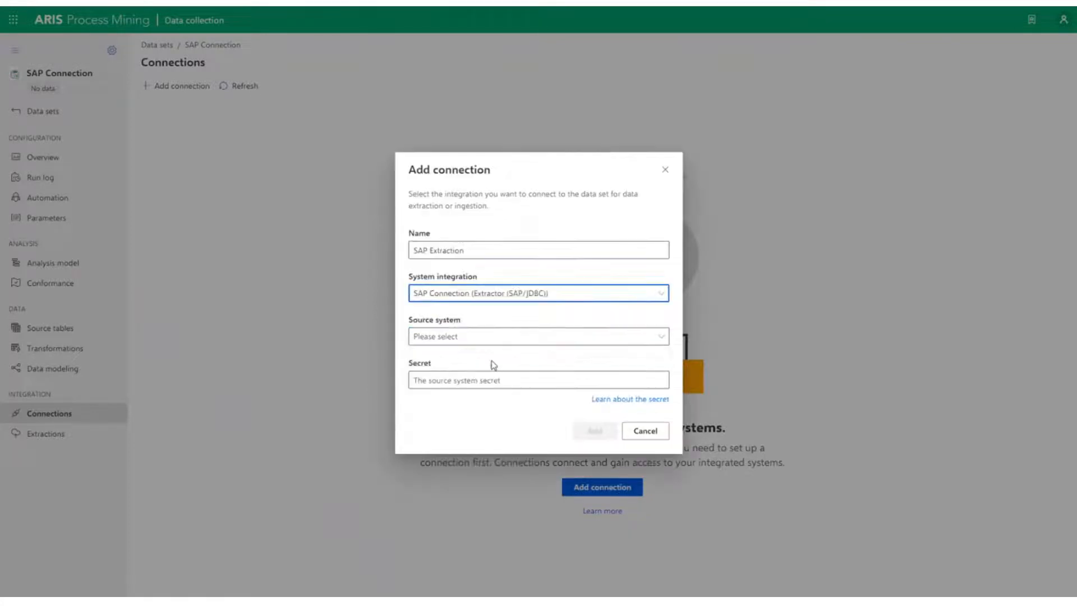
click(537, 336)
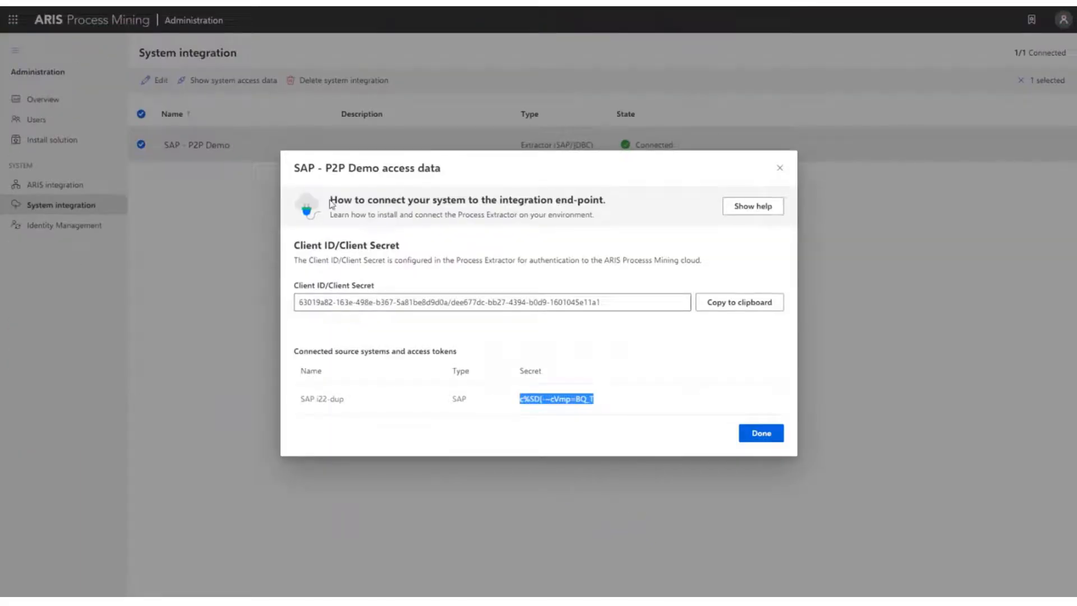
mouse_move(770, 402)
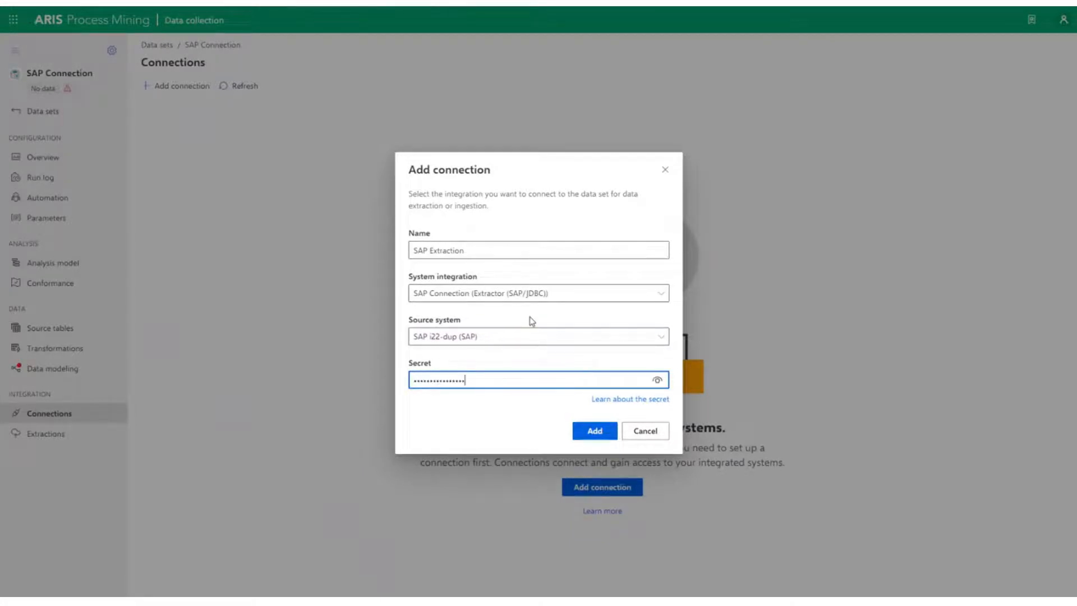
click(593, 431)
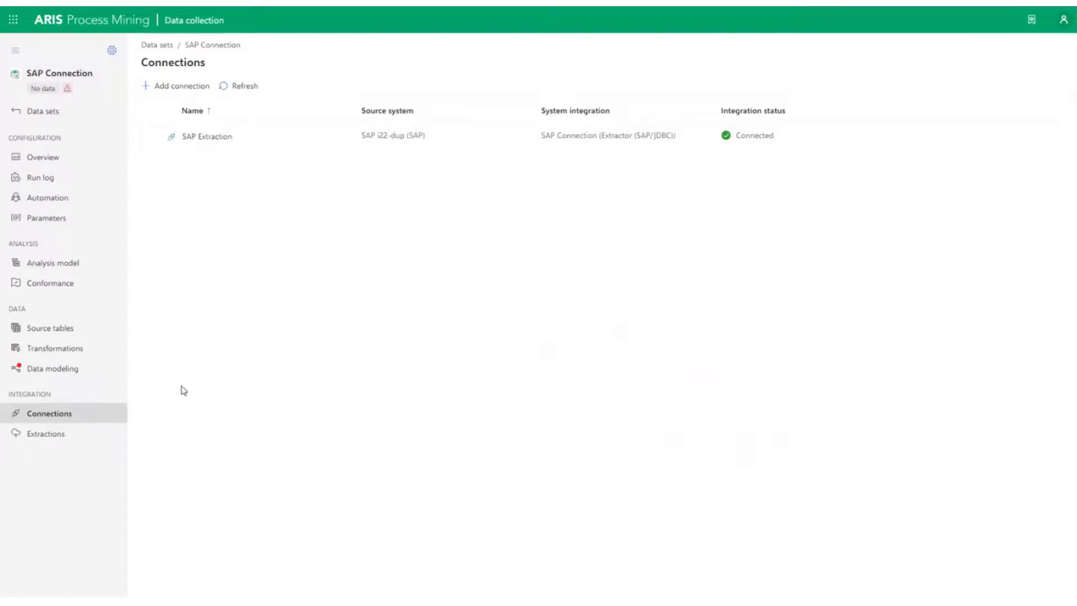
Create the 'Purchase Order' extraction using the SAP Extraction connection
click(46, 433)
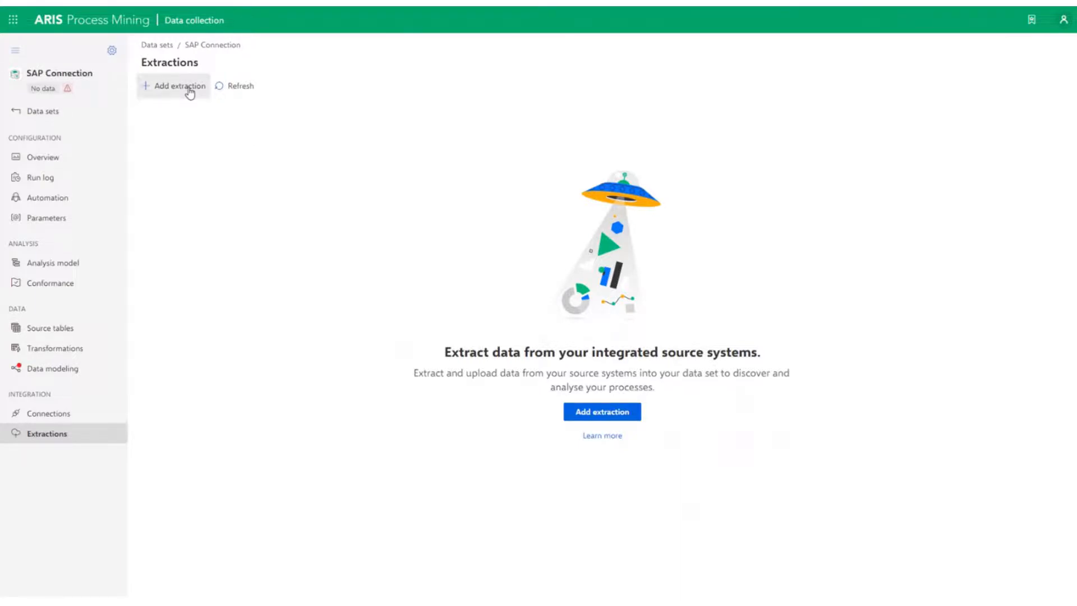
click(177, 87)
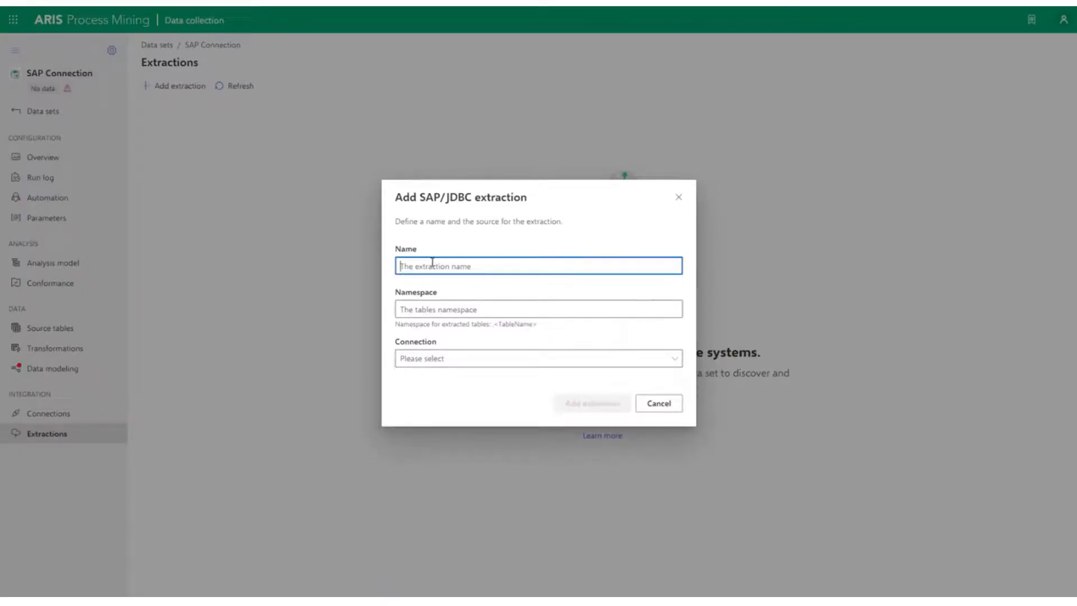
text(Purc)
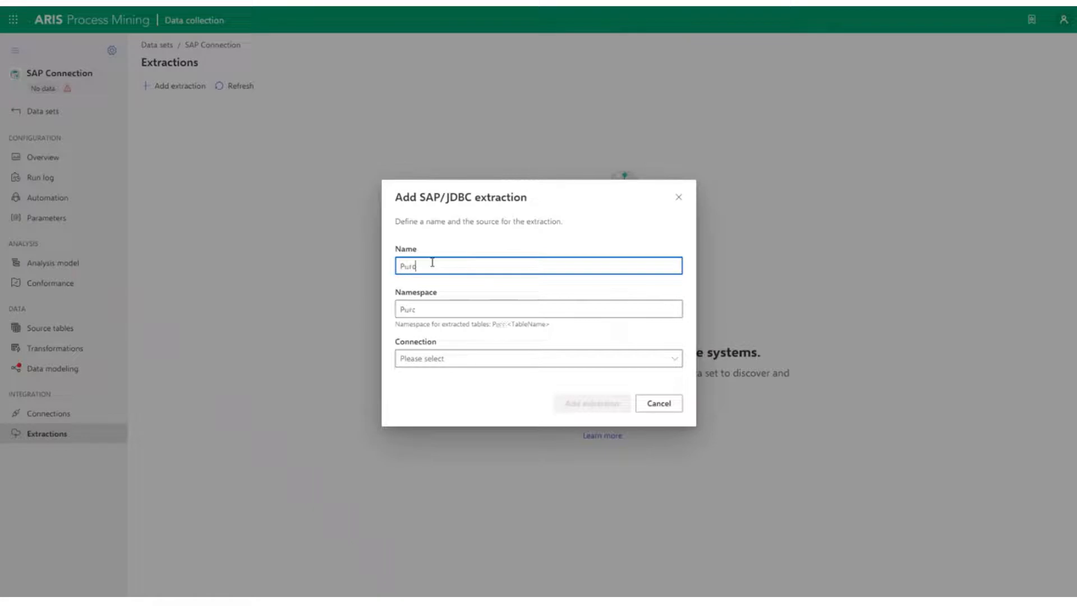
text(PurchaseOrdr)
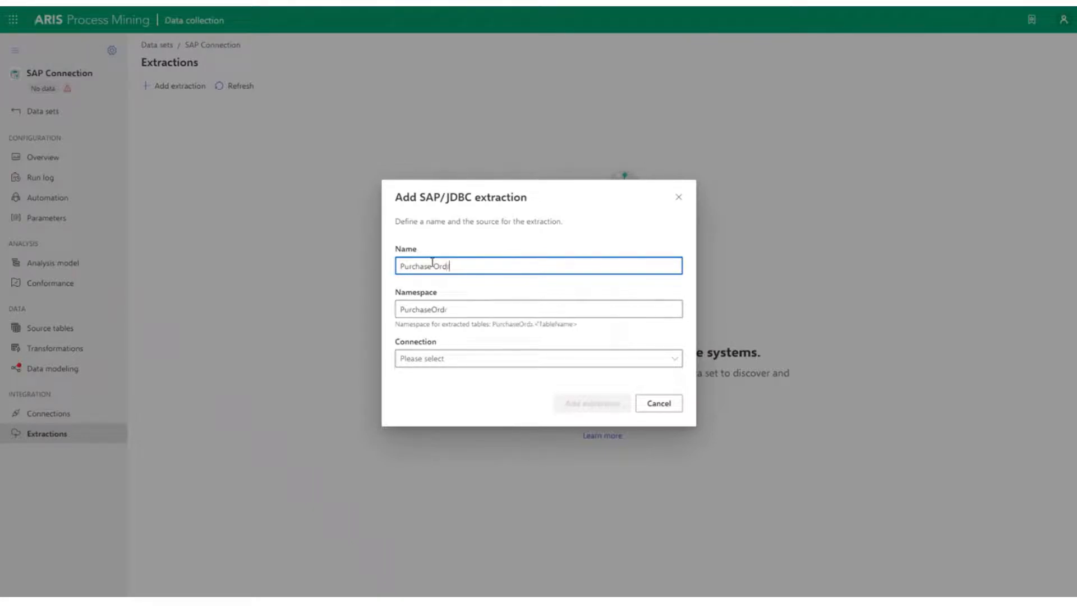
click(537, 358)
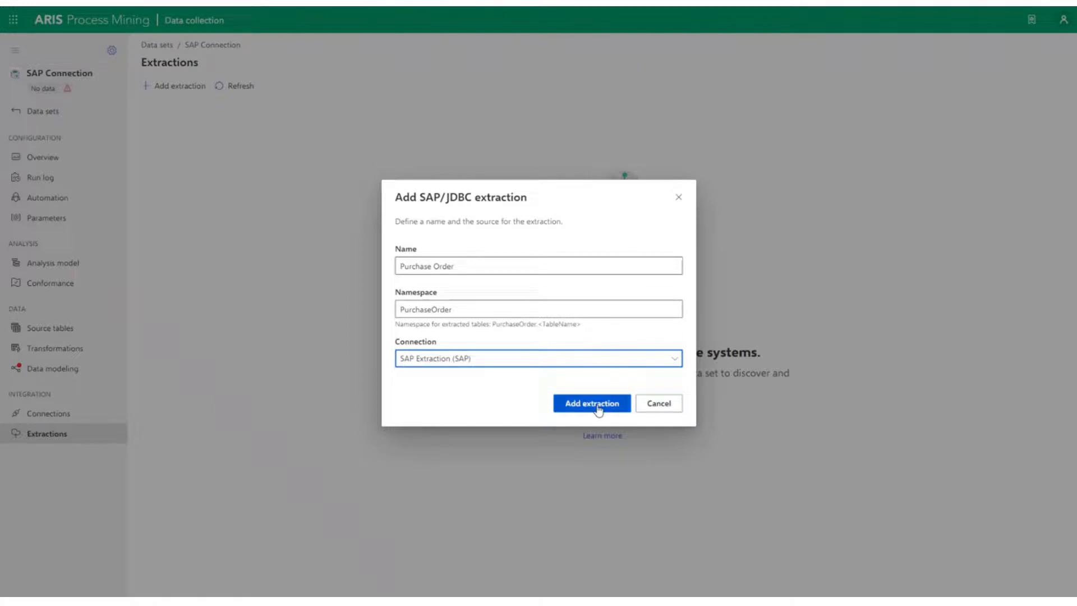
click(591, 403)
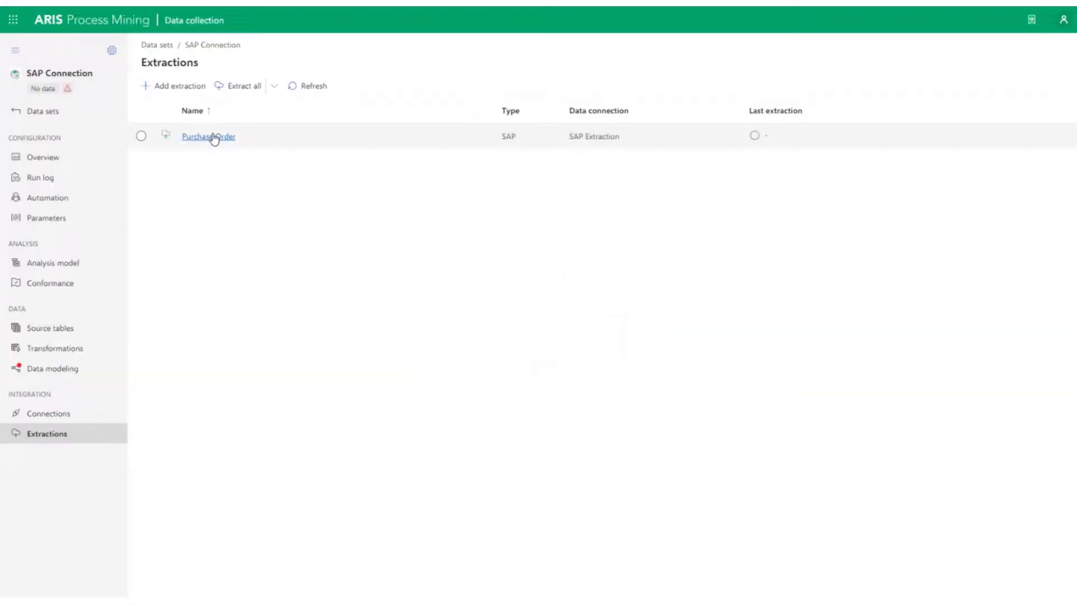
Add table EKKO with key columns MANDT and EBELN to the Purchase Order extraction
click(208, 136)
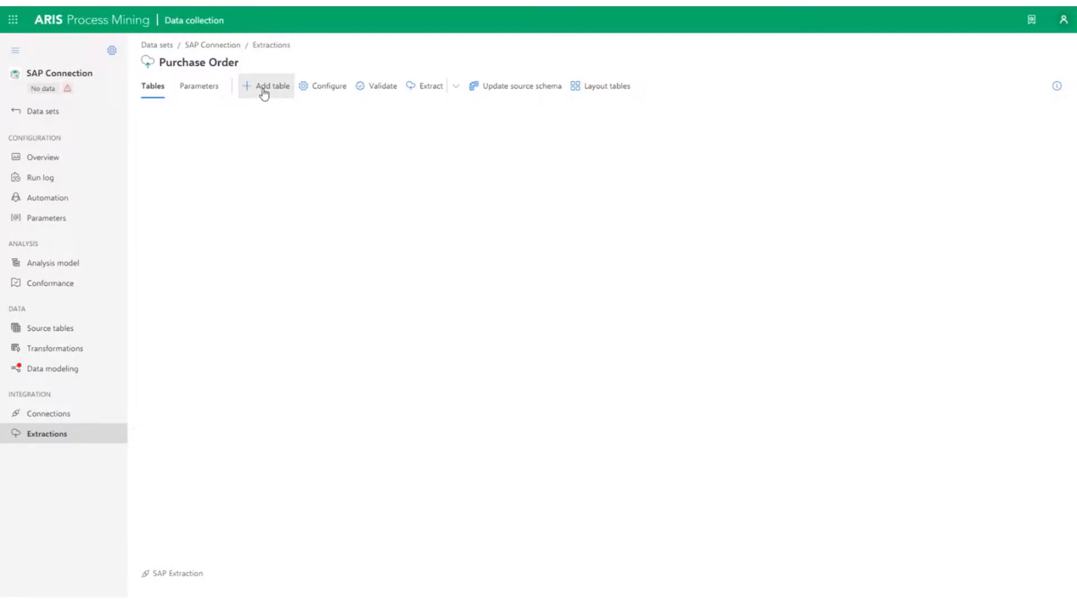
click(272, 87)
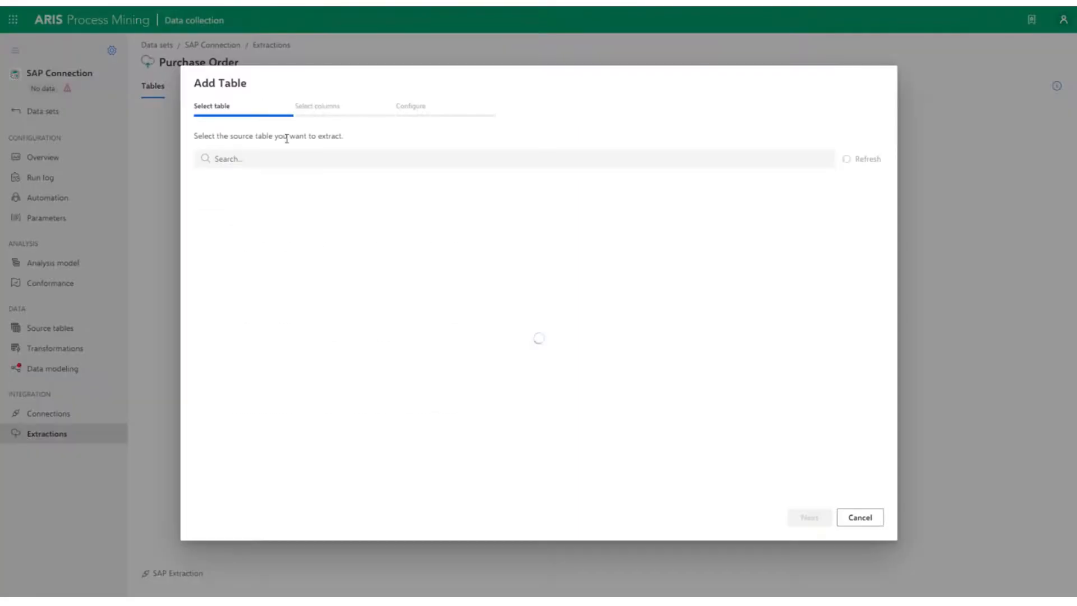
text(E)
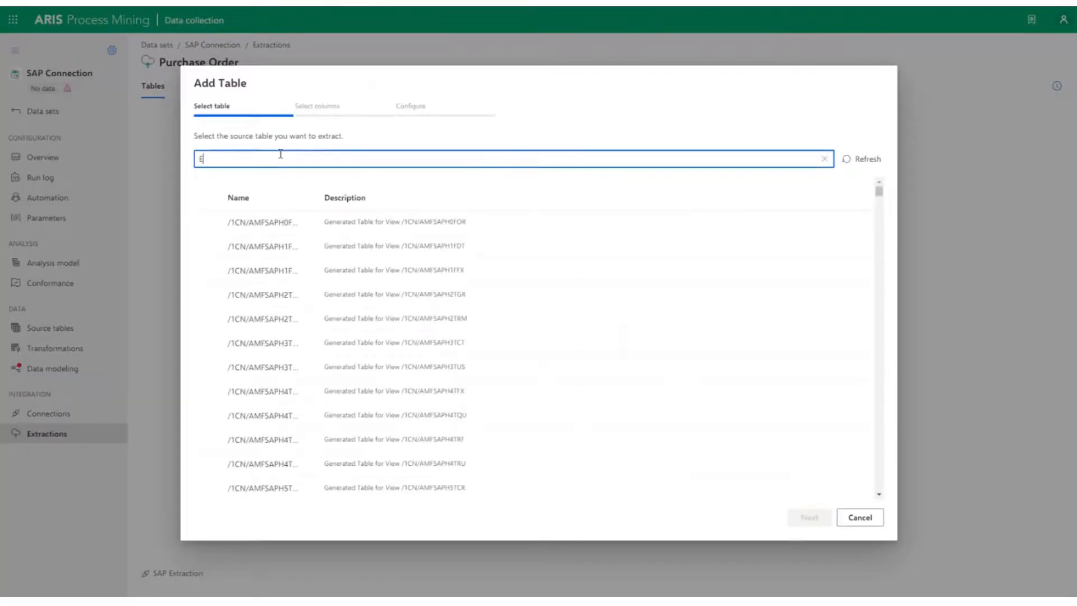
text(KKO)
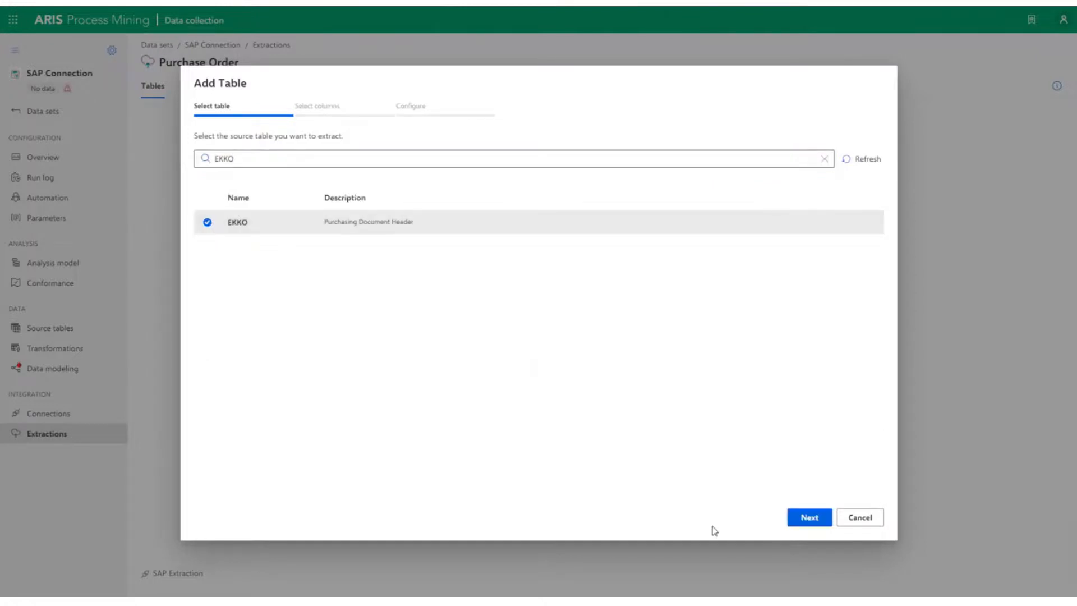
click(809, 517)
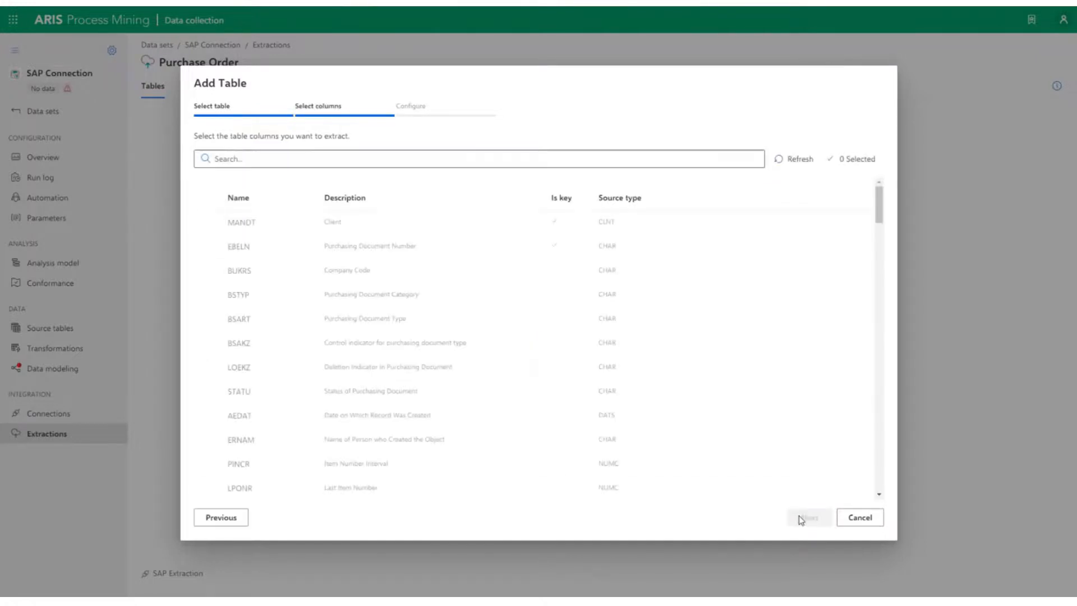
click(208, 246)
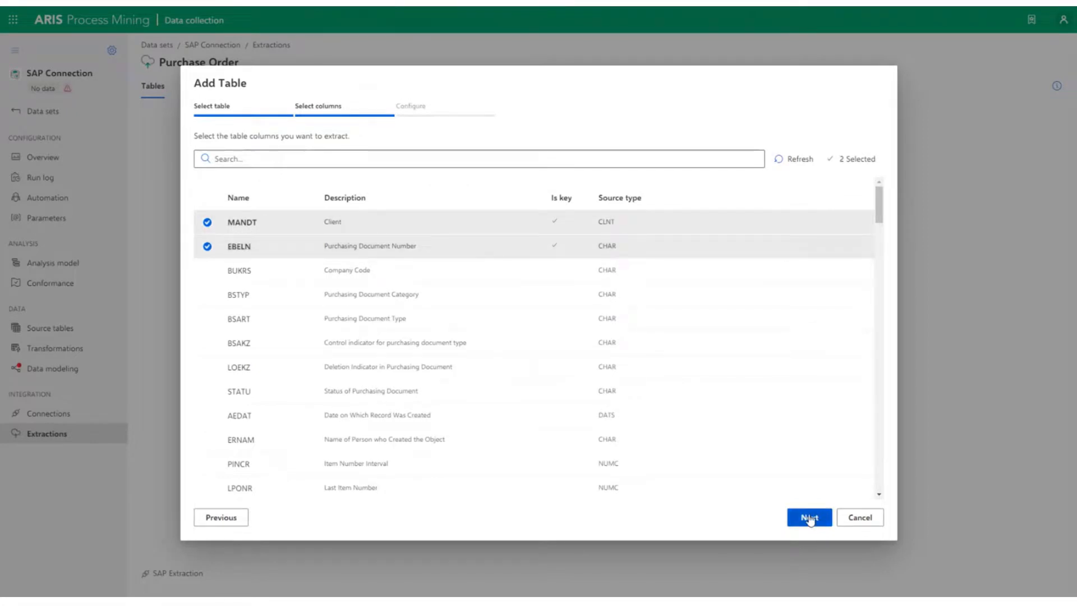
click(809, 517)
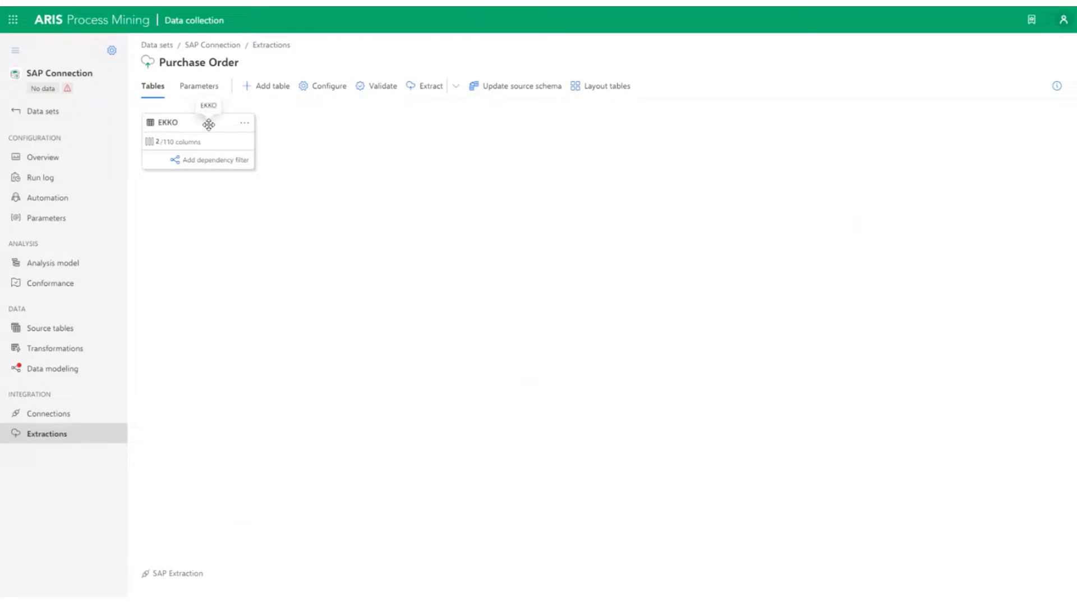
mouse_move(363, 155)
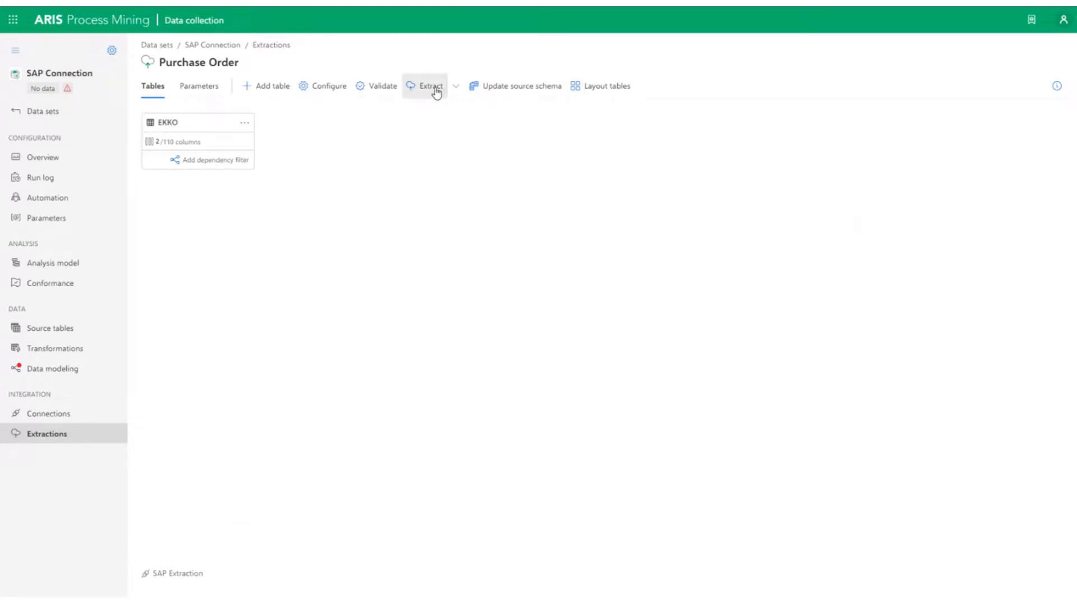
Extract the Purchase Order data and check the run log for the finished run
click(430, 87)
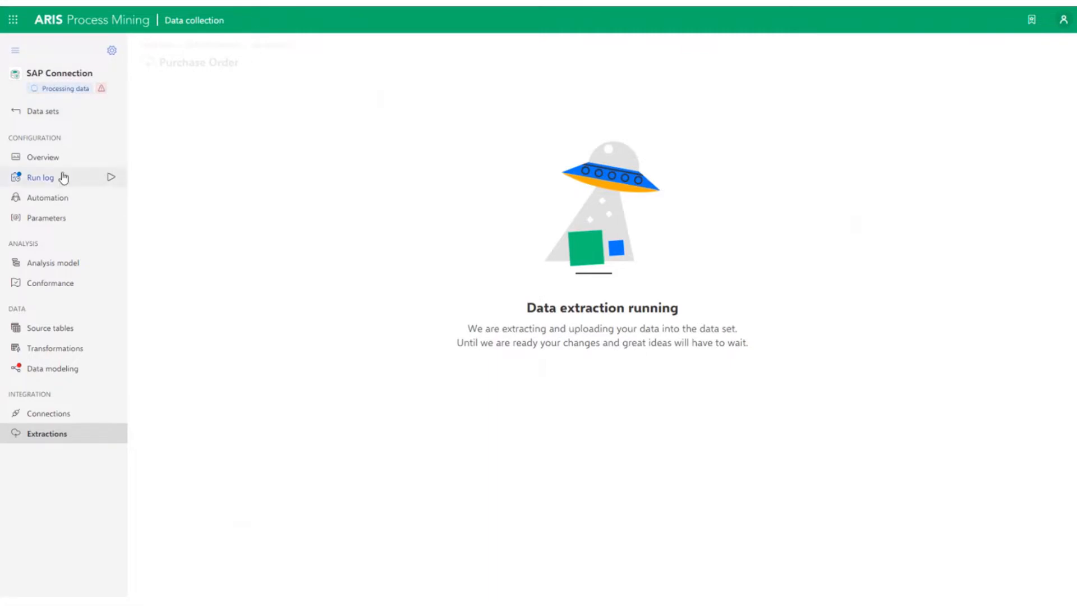
click(42, 178)
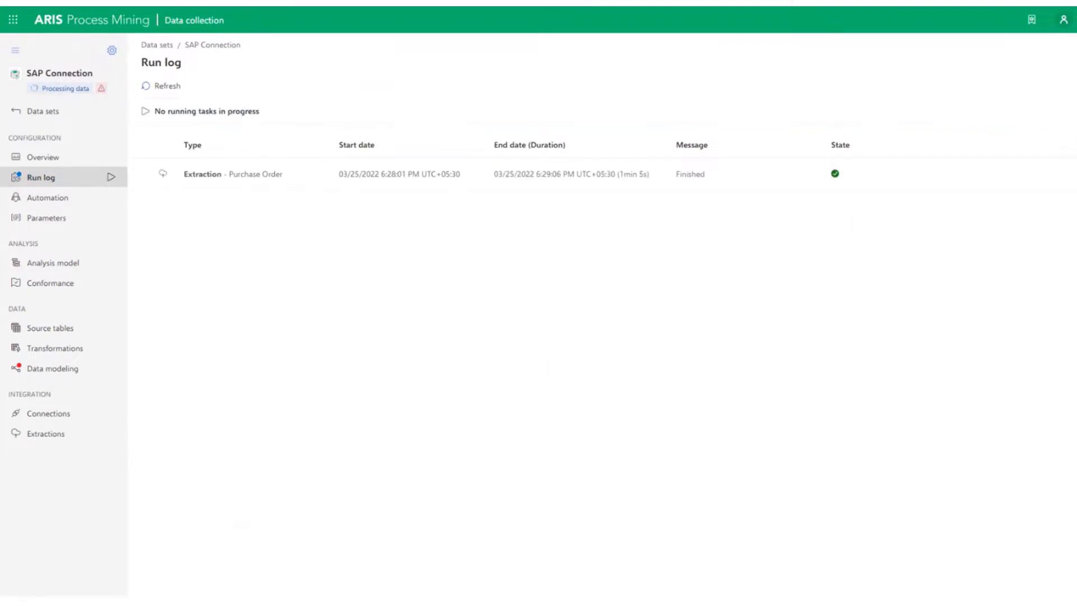
mouse_move(601, 351)
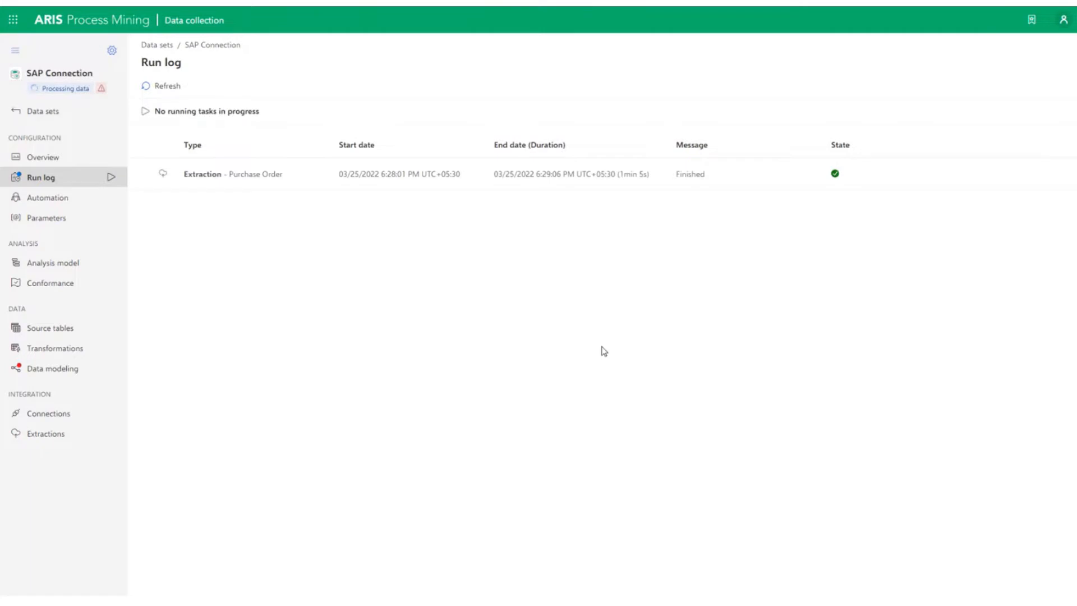
mouse_move(704, 297)
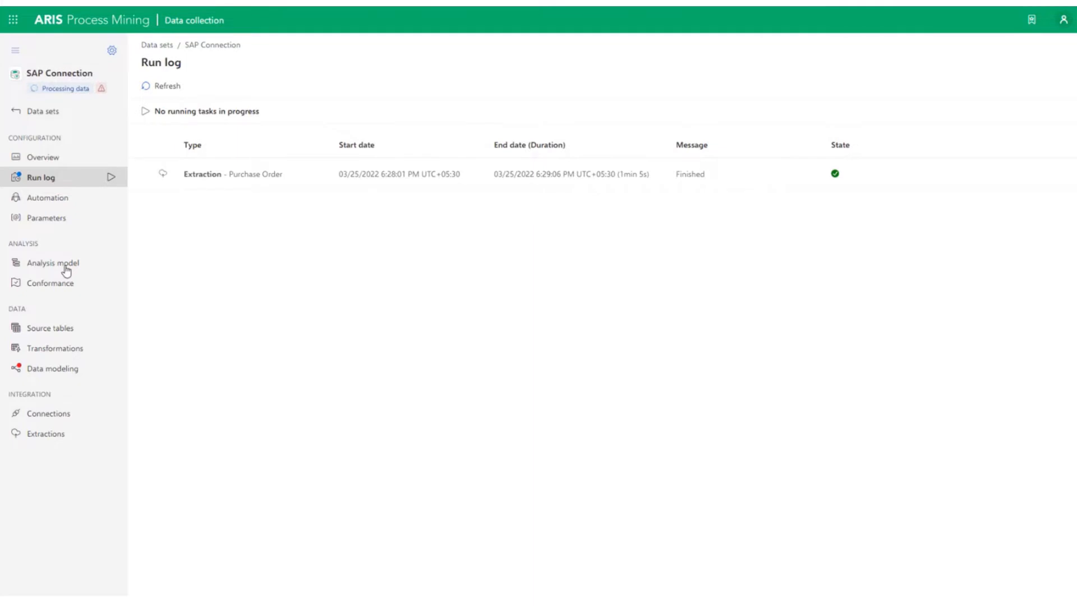
Preview the extracted EKKO source table's MANDT and EBELN rows
click(51, 327)
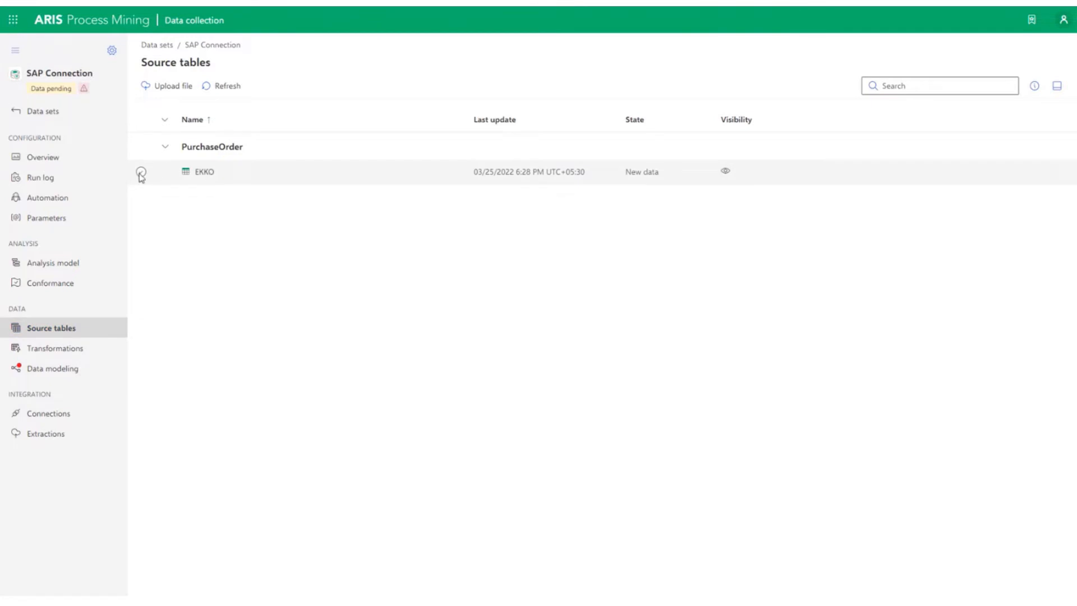
click(141, 172)
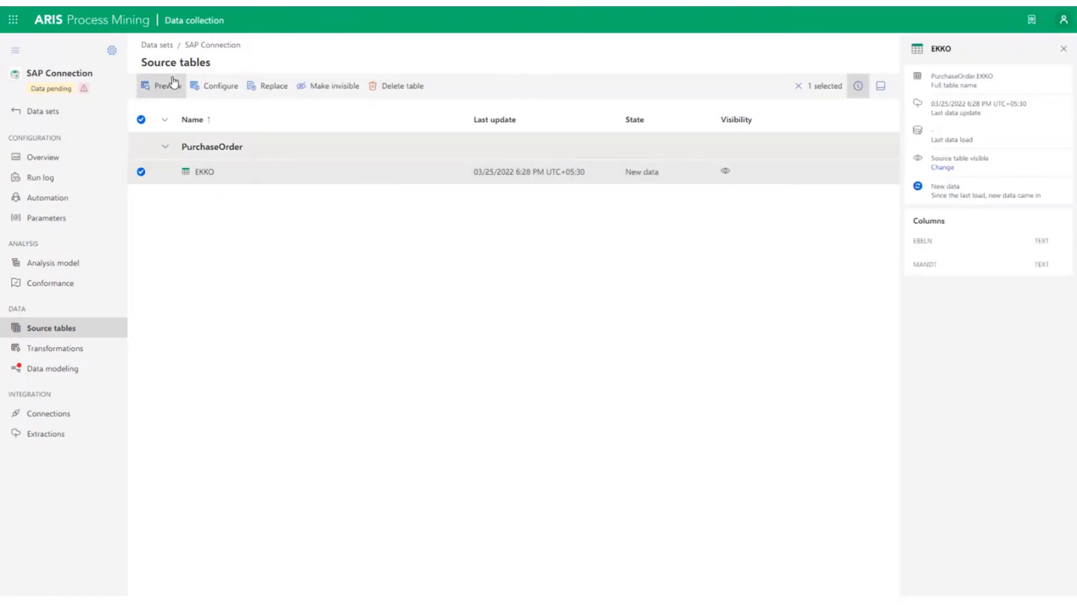
click(162, 87)
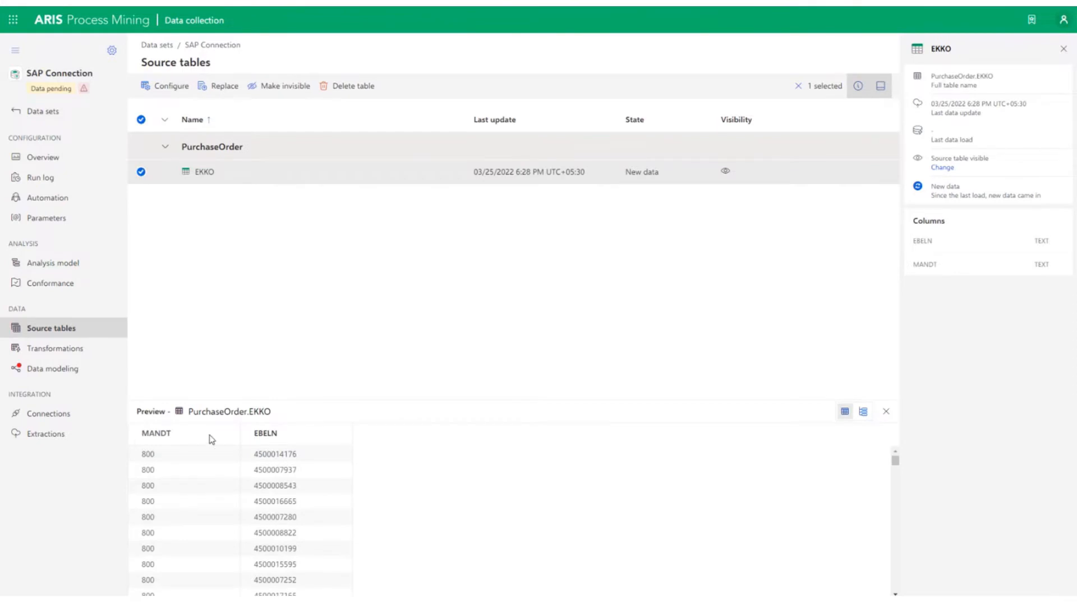
mouse_move(278, 441)
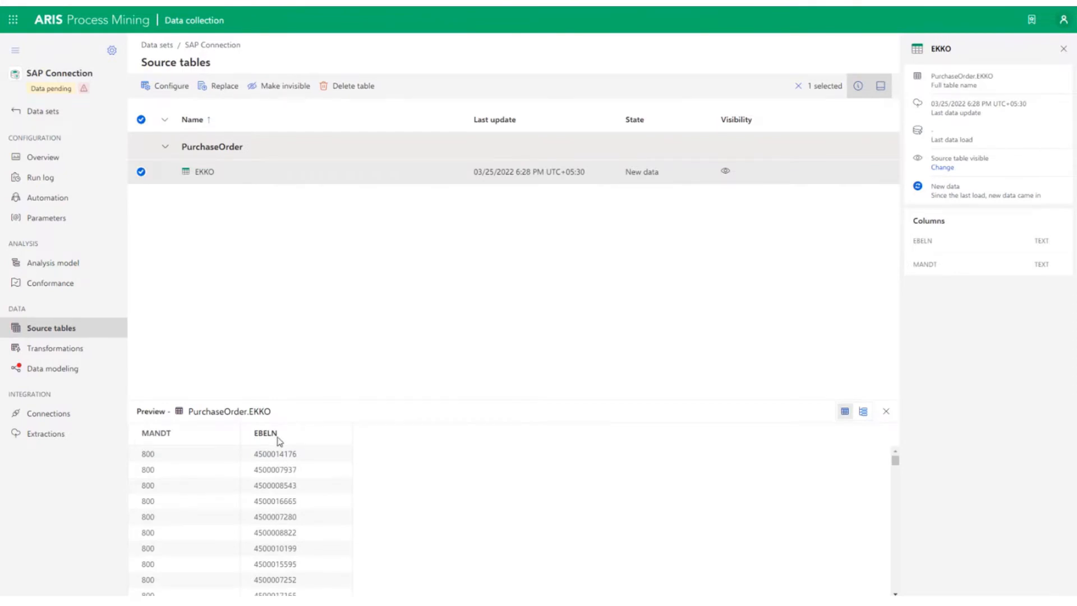